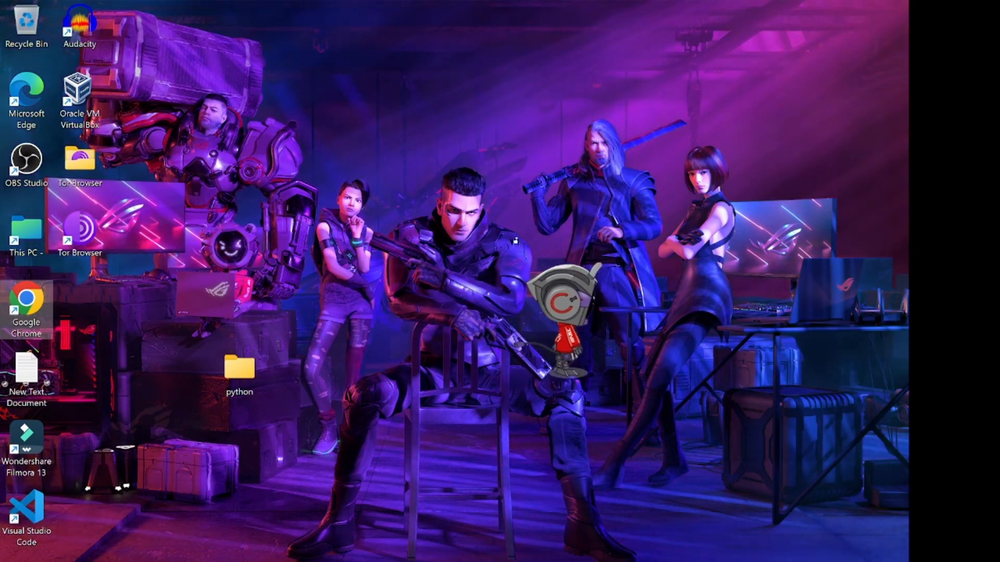
Step: Search Google for 'burp suite download' and reach the PortSwigger download page
left_click(579, 550)
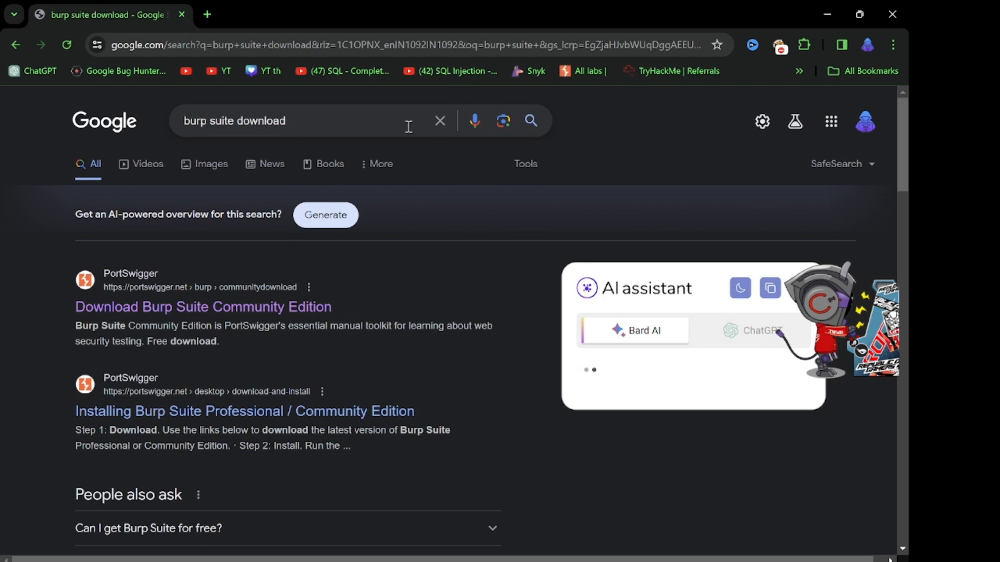
left_click(204, 306)
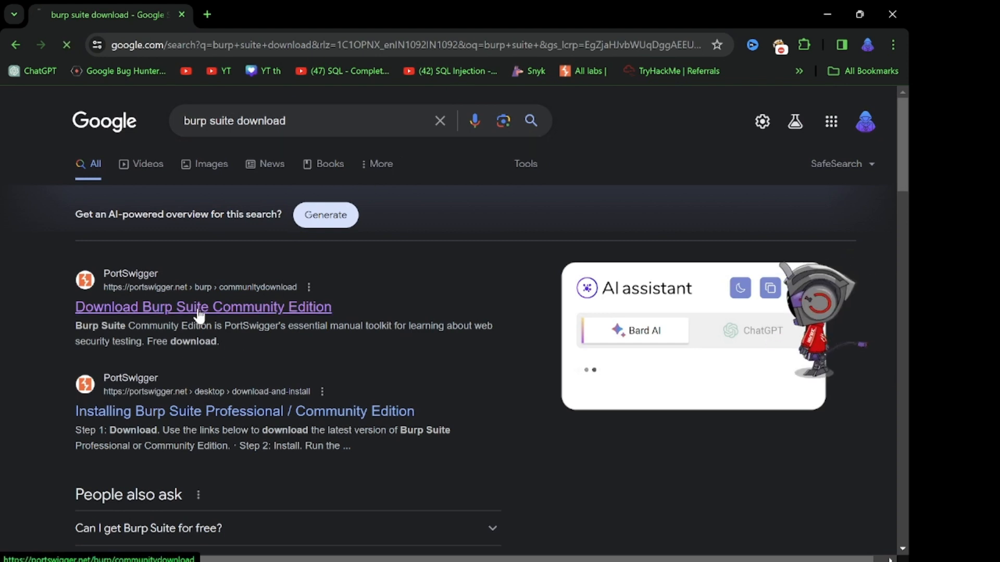
left_click(203, 307)
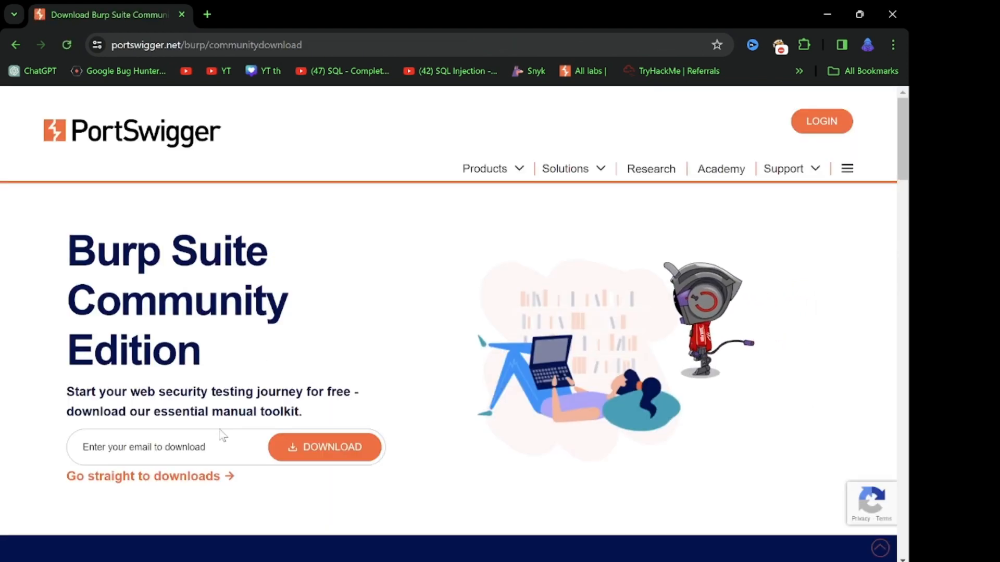
Step: Submit an email and start downloading the Burp Suite Community Edition installer for Windows (x64)
left_click(169, 447)
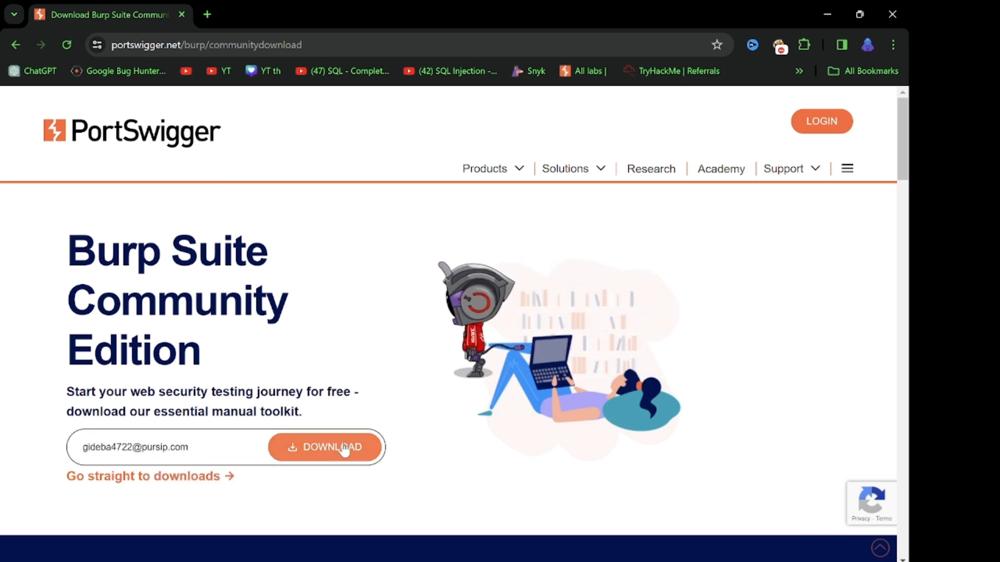
left_click(325, 446)
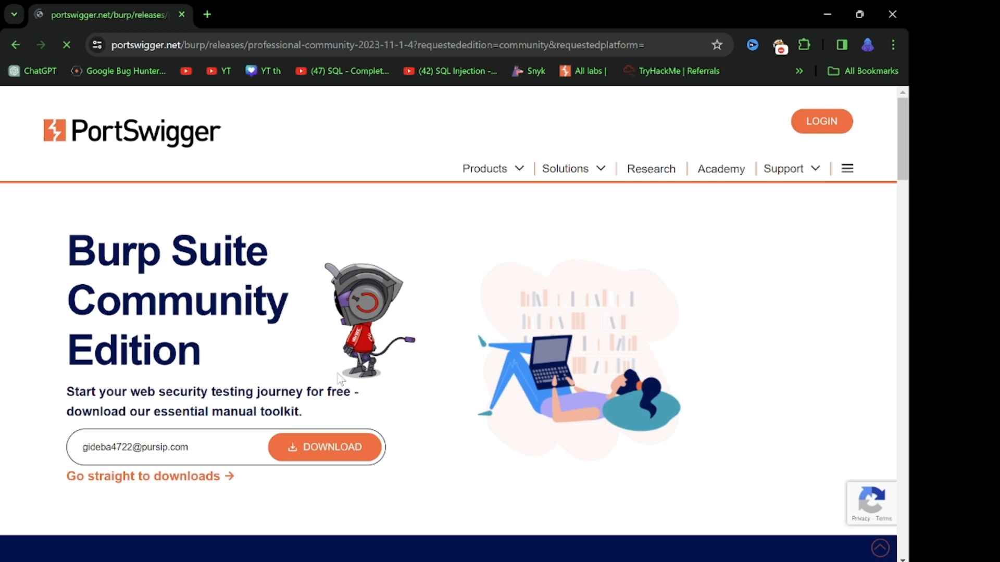
left_click(143, 476)
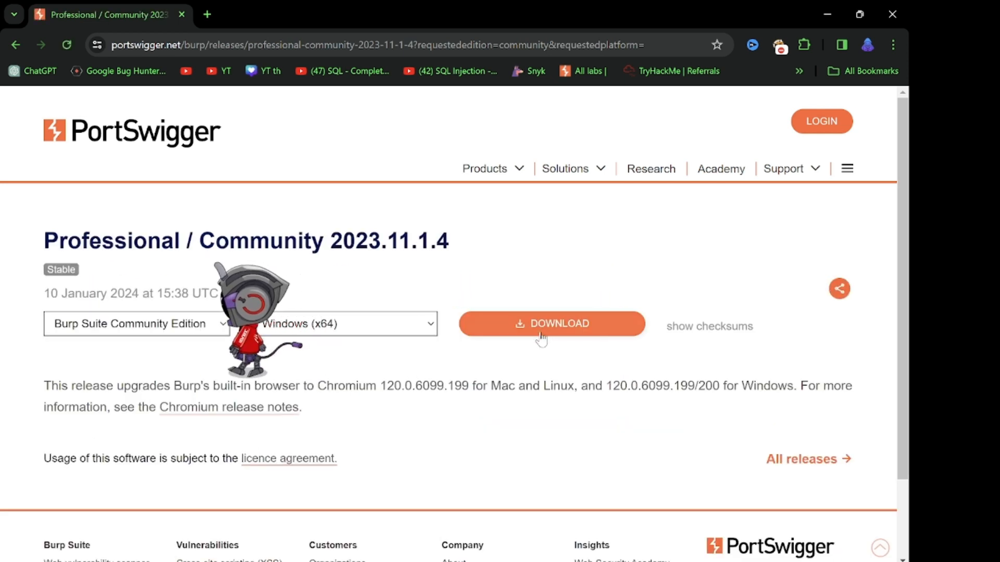
left_click(551, 323)
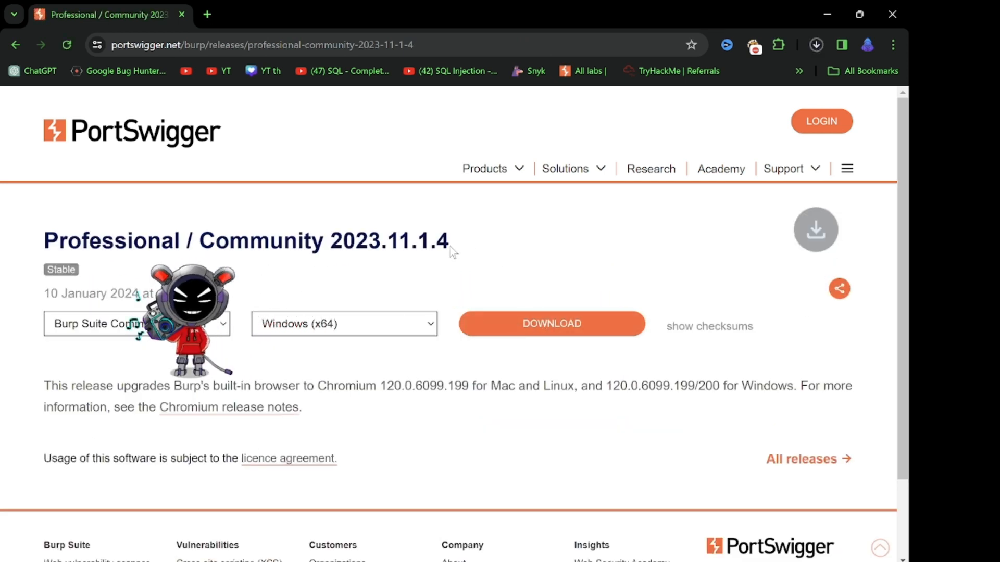
left_click(549, 322)
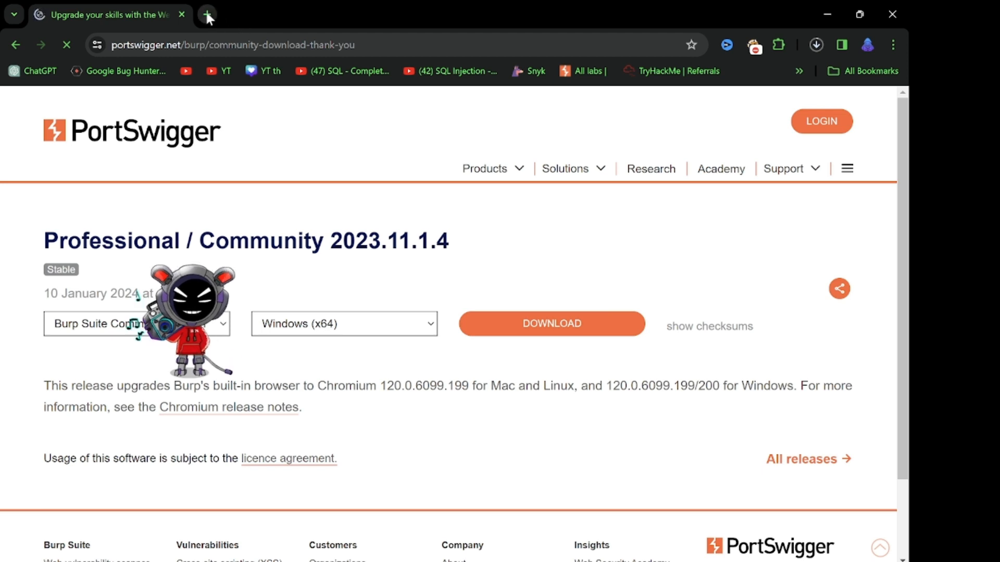
Step: In a new tab reach java.com's Download Java for Windows page, then minimize Chrome
left_click(206, 14)
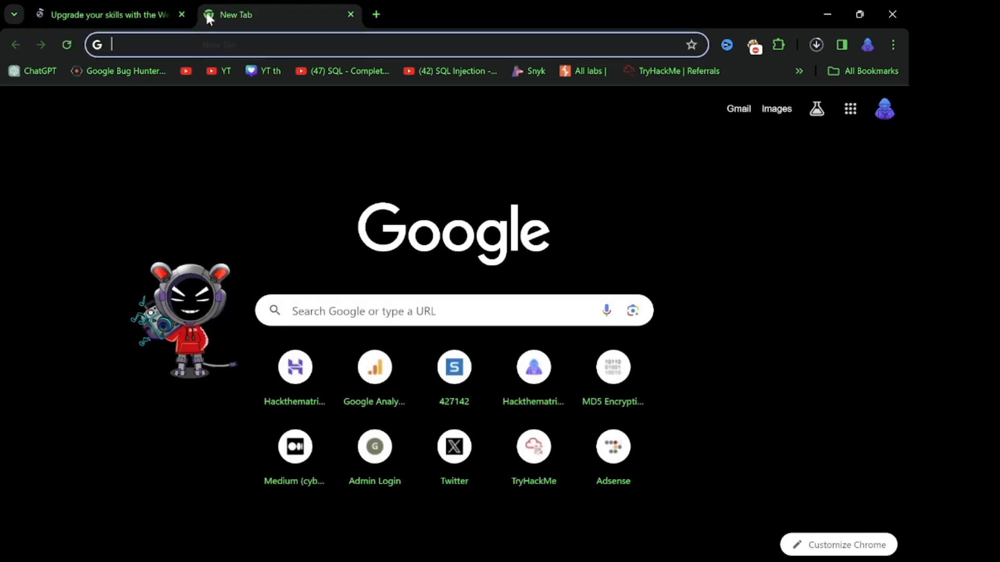
type("download virtual box")
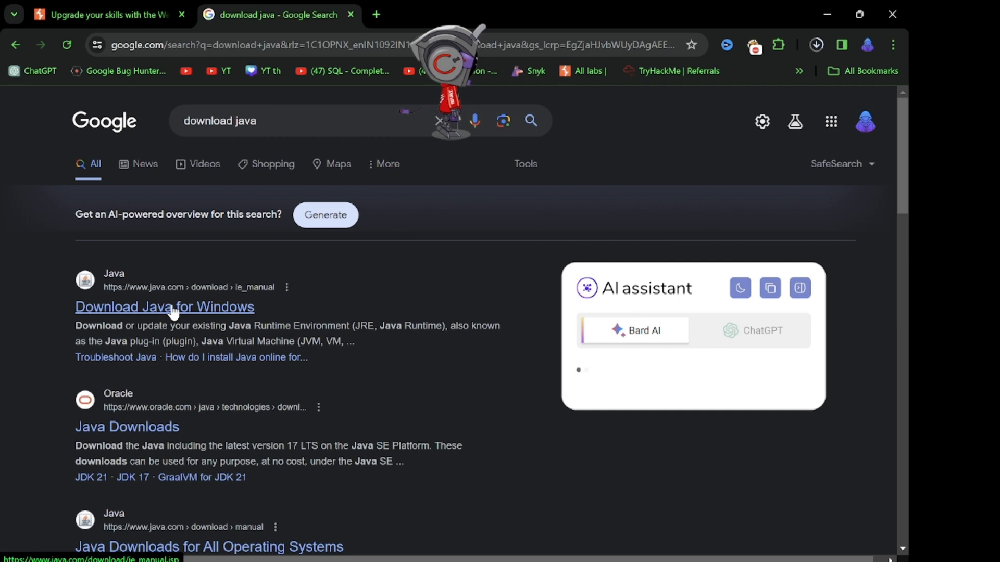
left_click(164, 306)
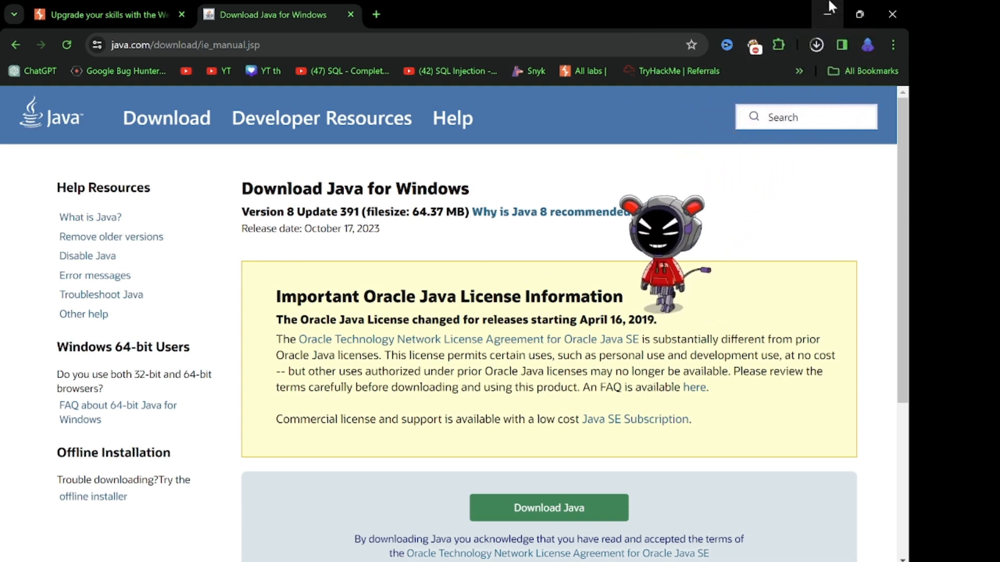
left_click(817, 45)
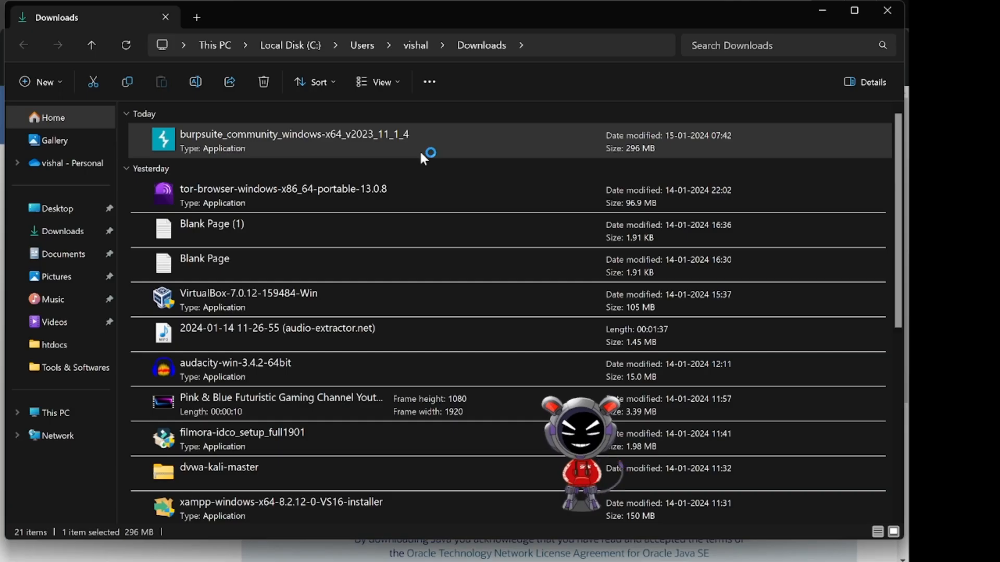
Step: Run burpsuite_community_windows-x64_v2023_11_1_4 from the Downloads folder
double_click(293, 141)
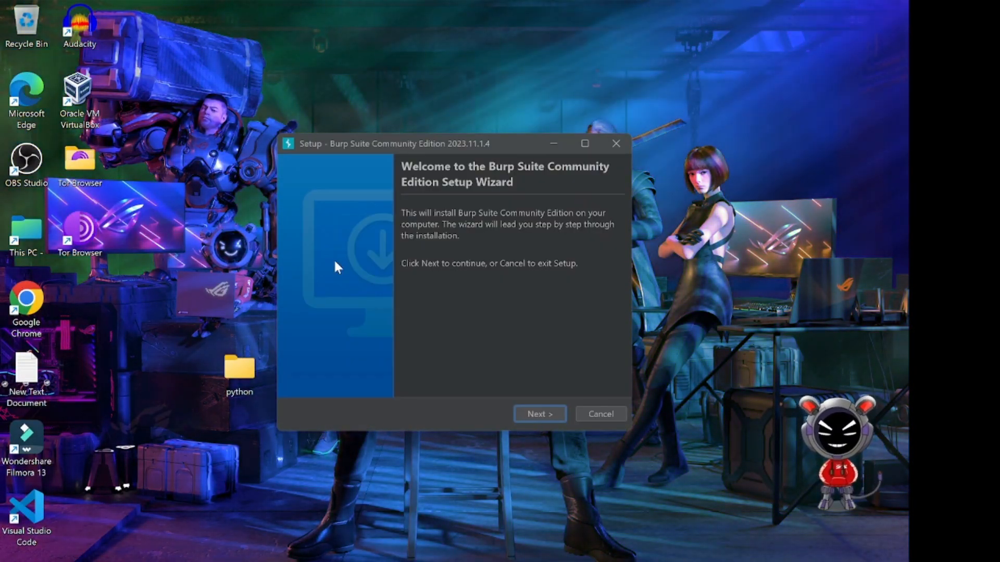
Step: Install Burp Suite with the default Start Menu folder and finish the wizard
left_click(539, 414)
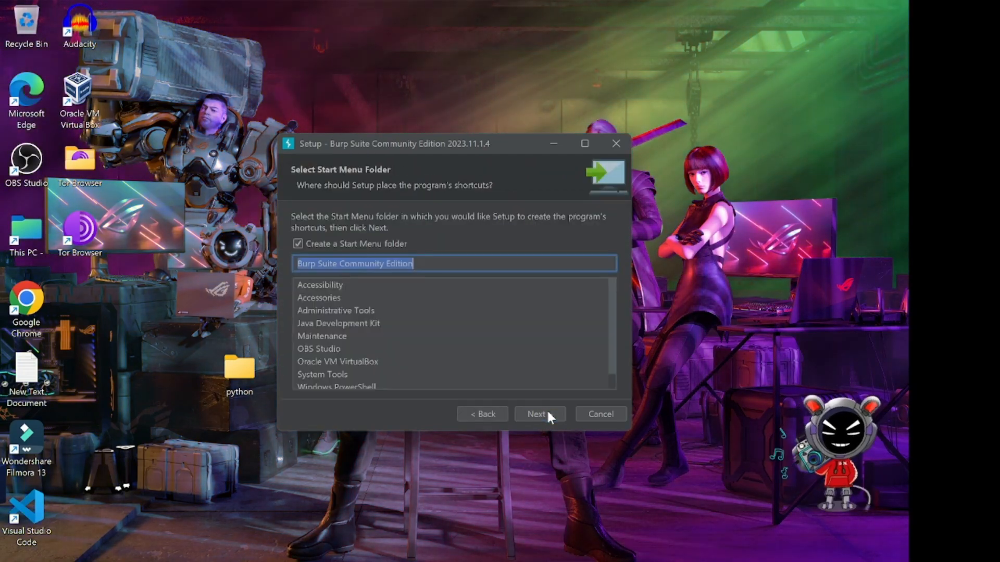
left_click(538, 413)
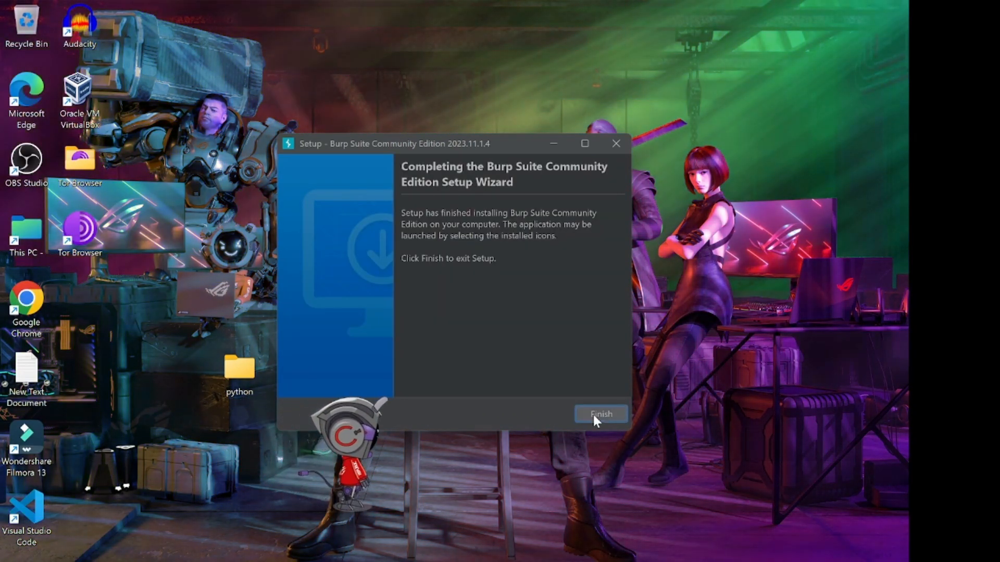
left_click(599, 413)
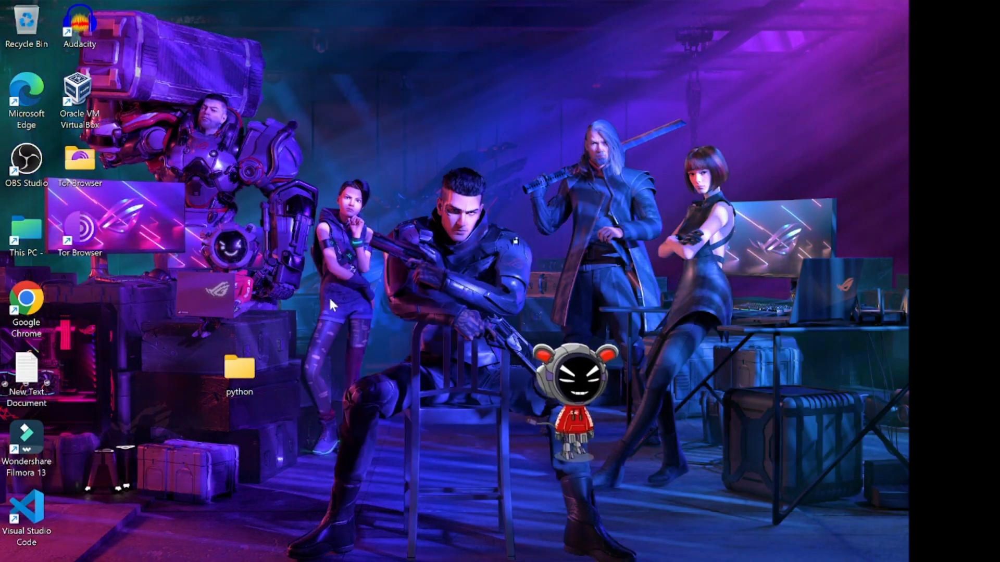
Step: Launch Burp Suite from the Start menu search for 'burp'
left_click(328, 550)
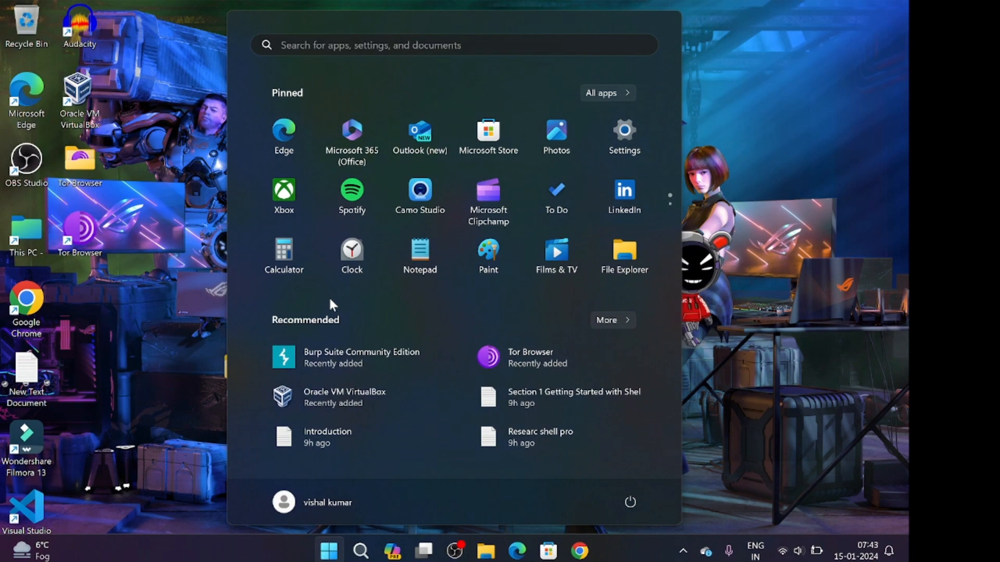
type("burp")
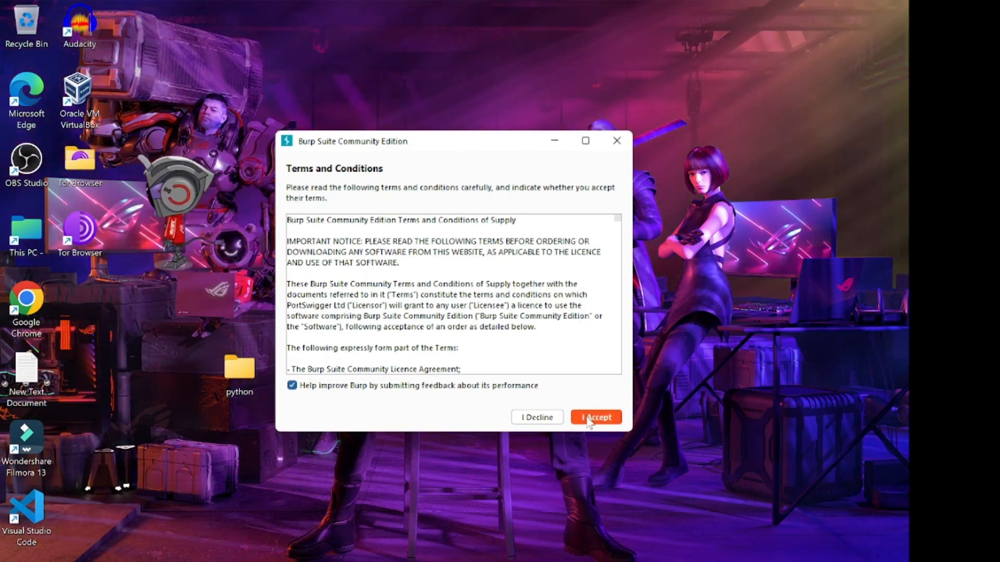
Step: Accept the terms and start a temporary in-memory project with Burp defaults
left_click(594, 417)
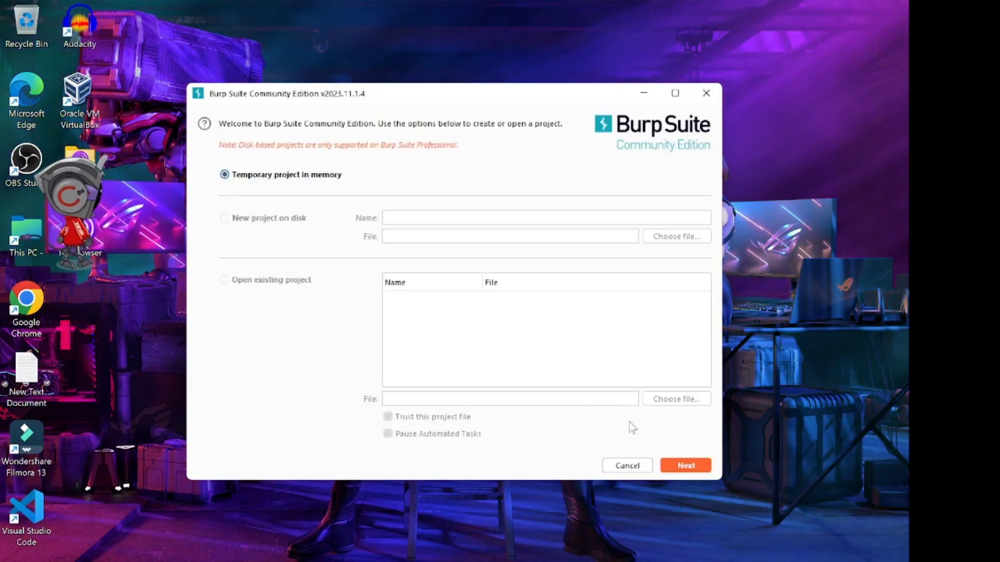
left_click(686, 465)
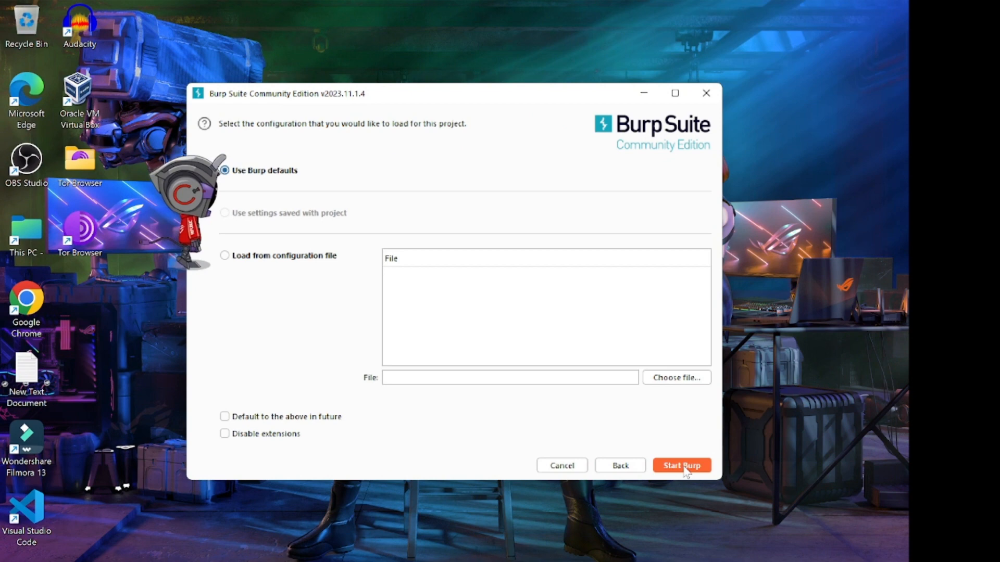
left_click(681, 465)
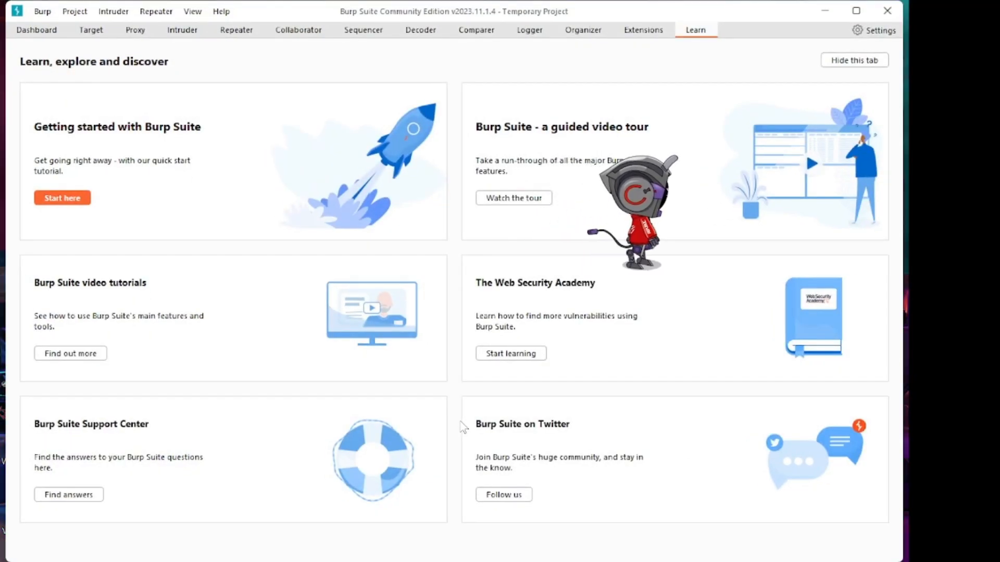
Step: Show the Proxy Intercept view, currently off
left_click(134, 30)
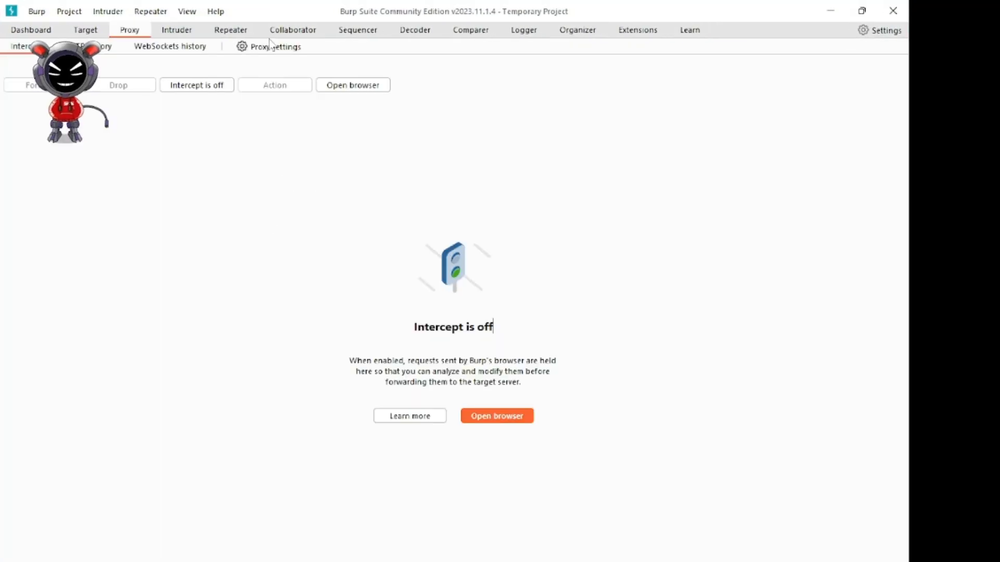
left_click(275, 46)
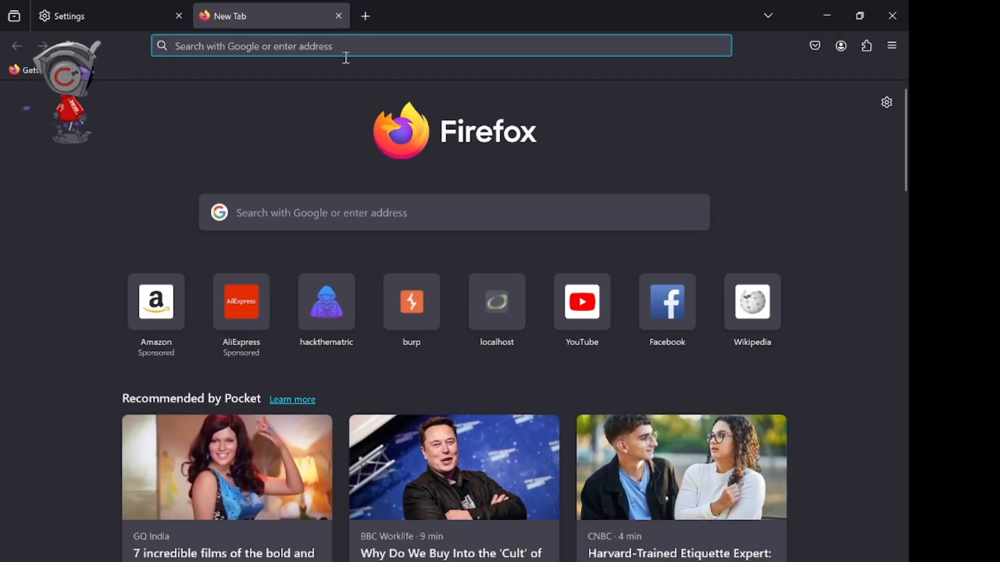
Step: Reach Firefox's network Connection Settings via a settings search for 'proxy'
left_click(891, 45)
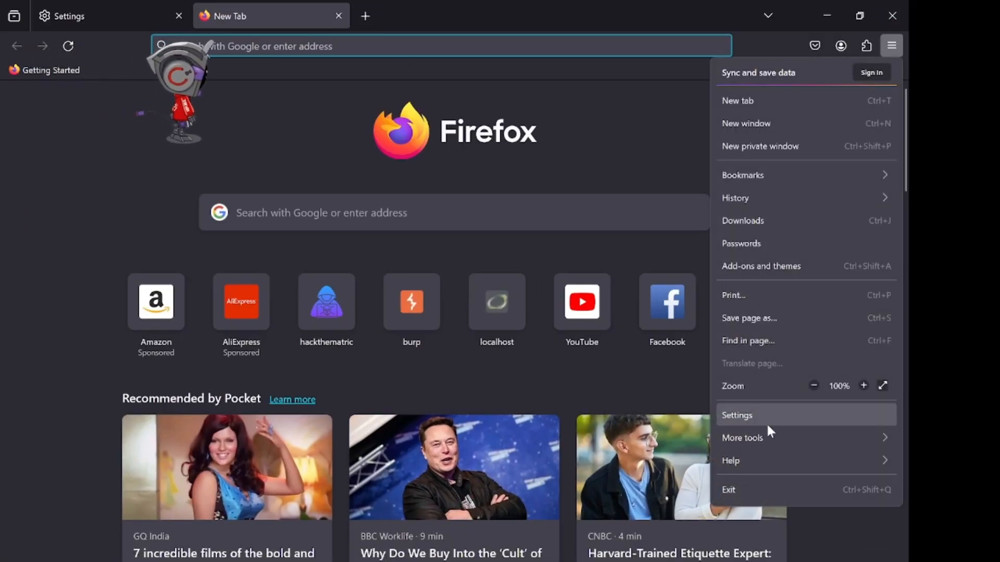
left_click(738, 415)
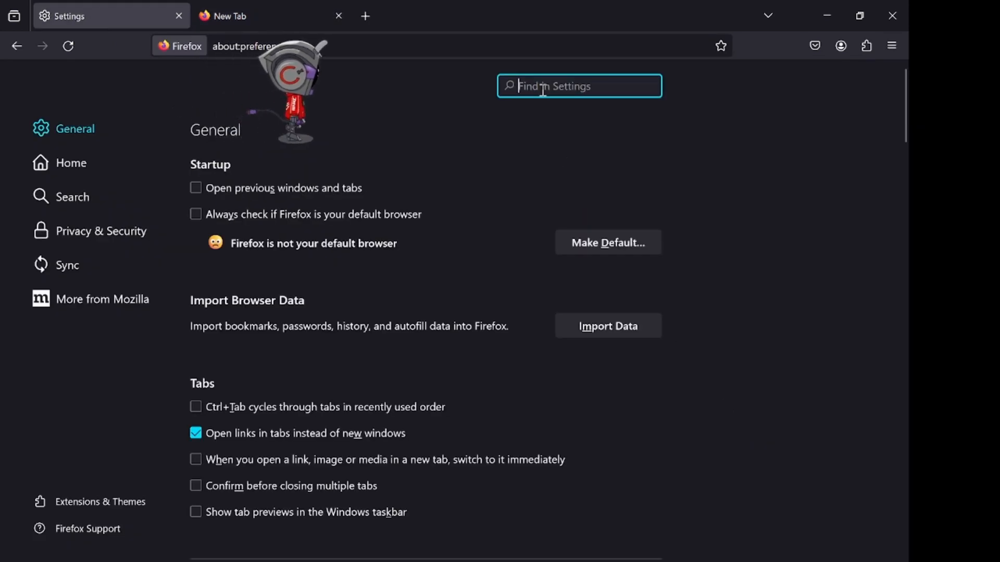
type("proxy")
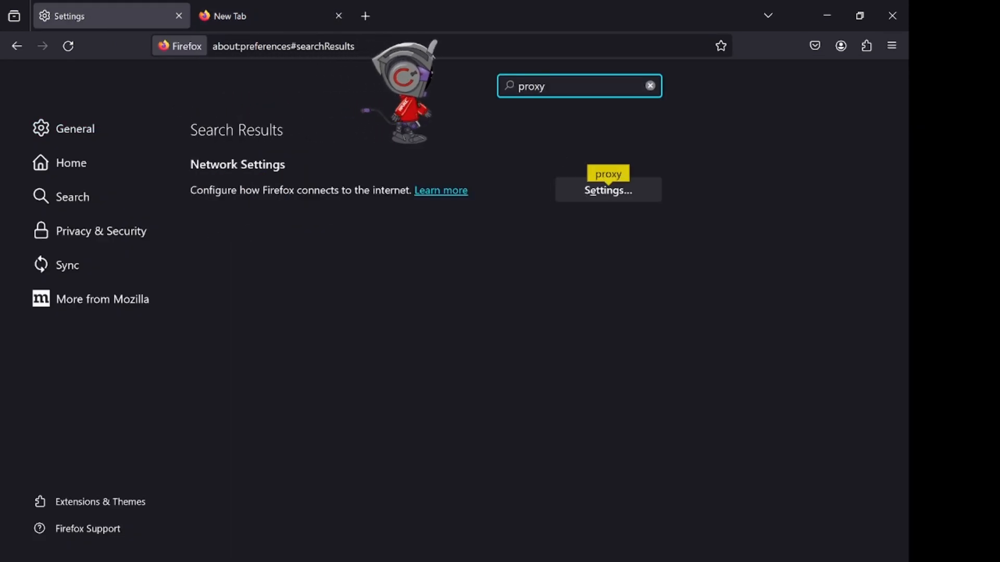
left_click(607, 190)
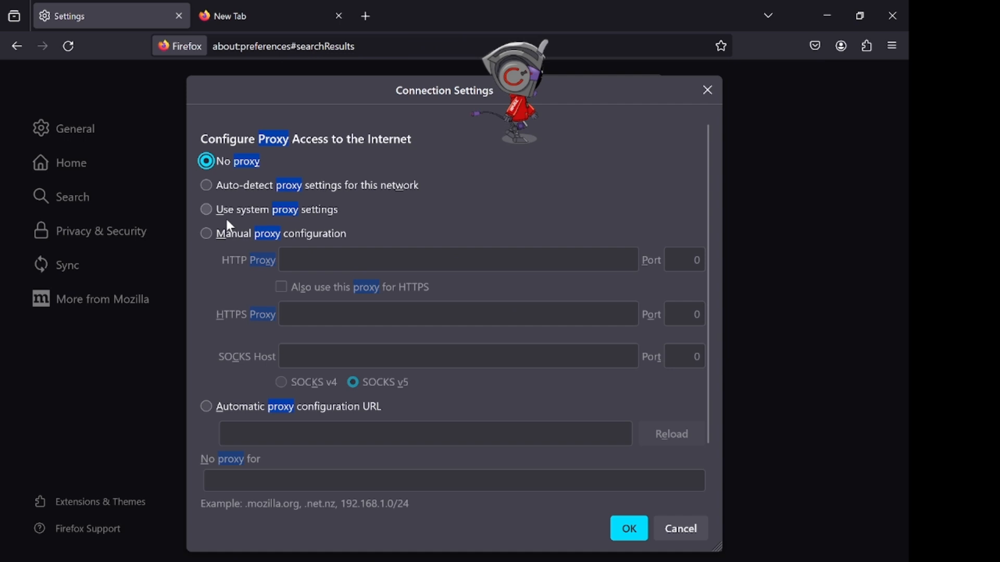
Step: Save a manual proxy at 127.0.0.1 port 8080, also used for HTTPS
left_click(206, 234)
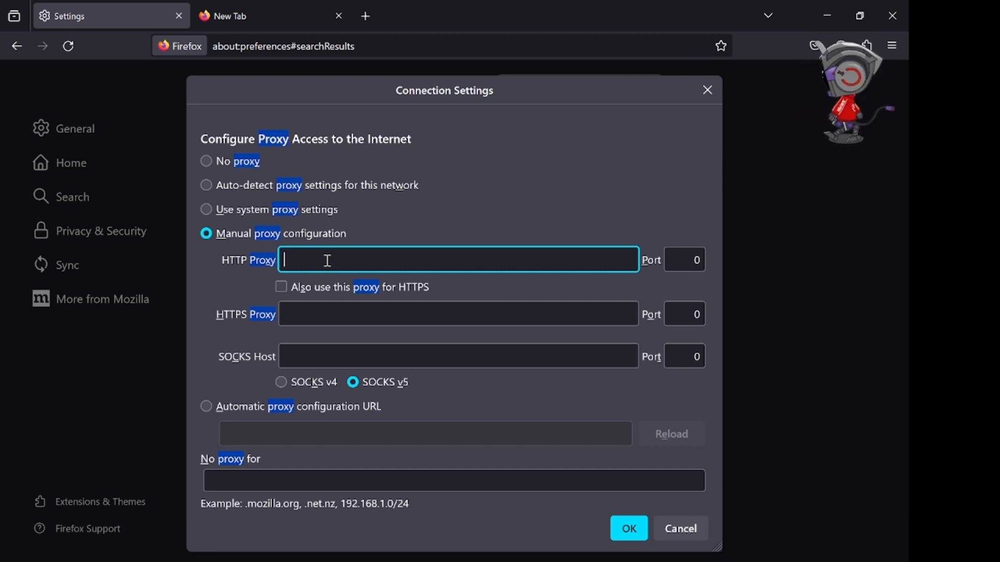
type("127,")
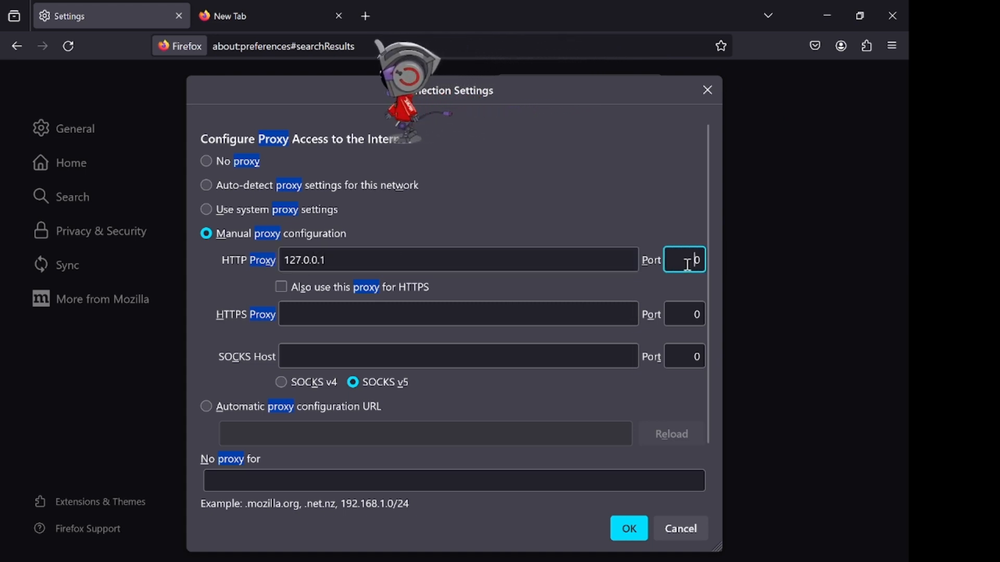
type("8080")
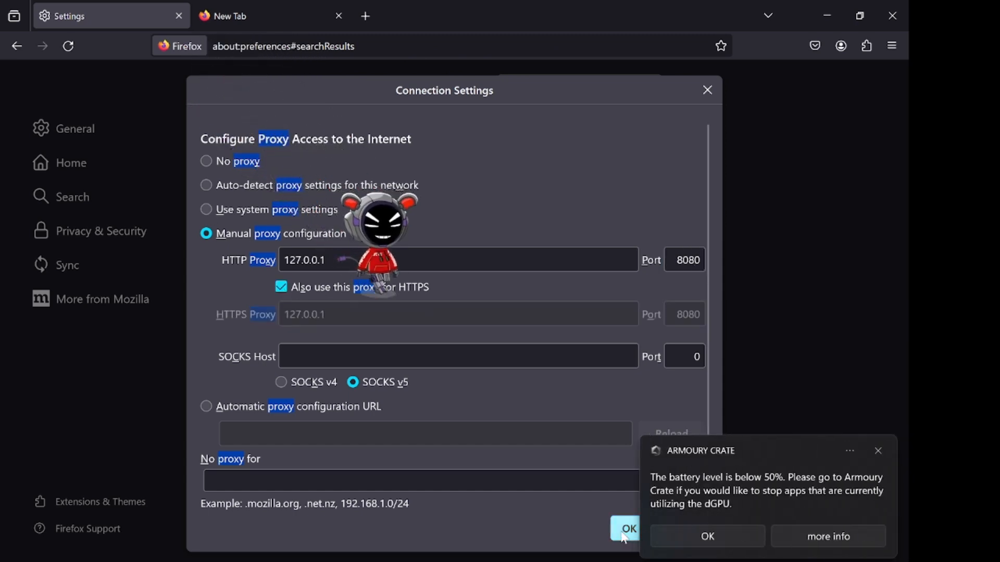
left_click(627, 529)
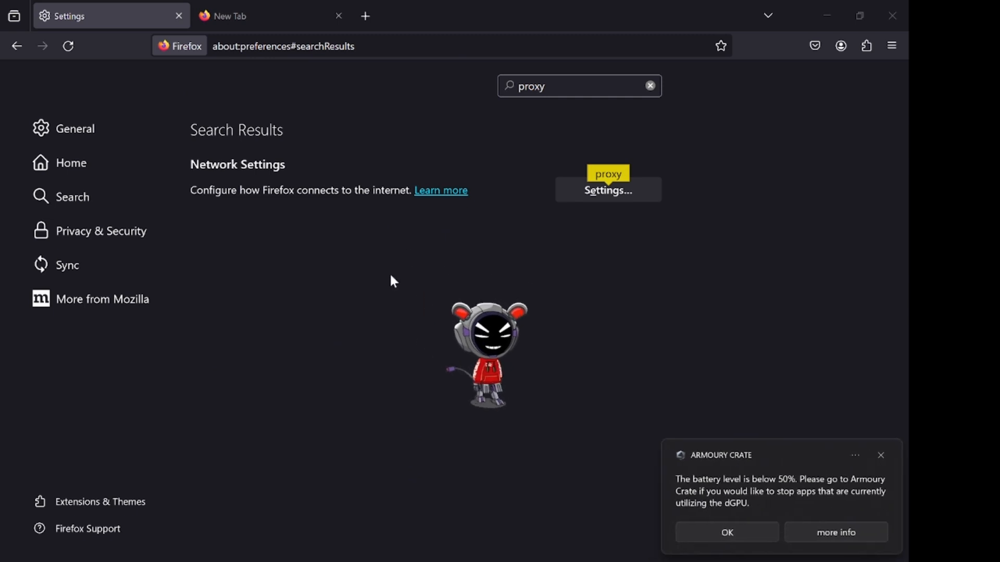
left_click(255, 16)
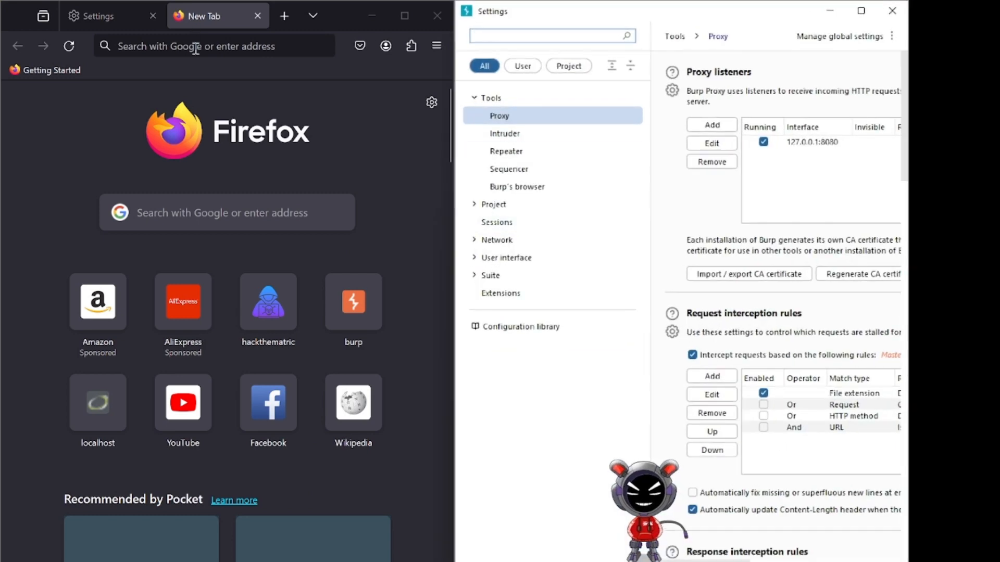
type("https:")
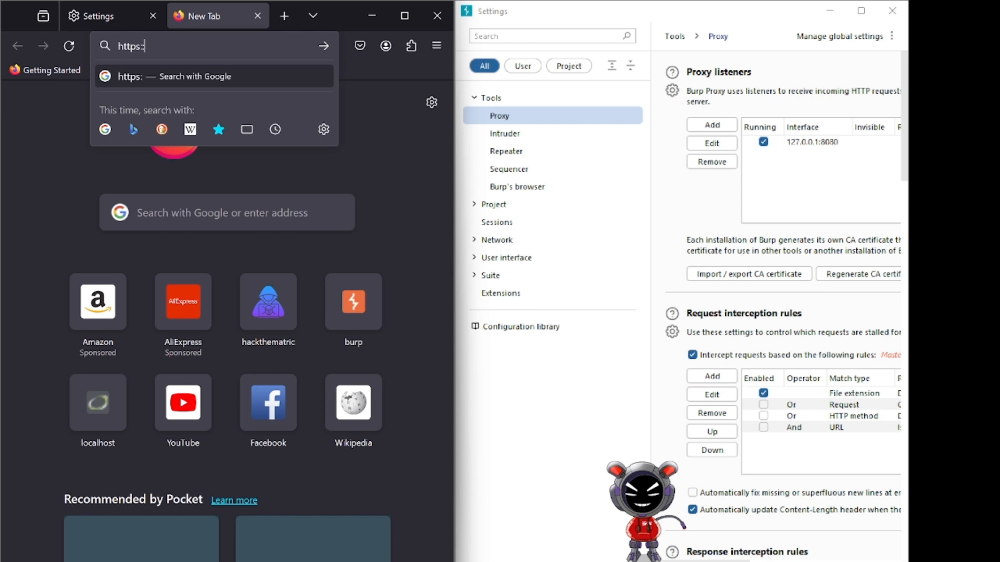
key("BackSpace")
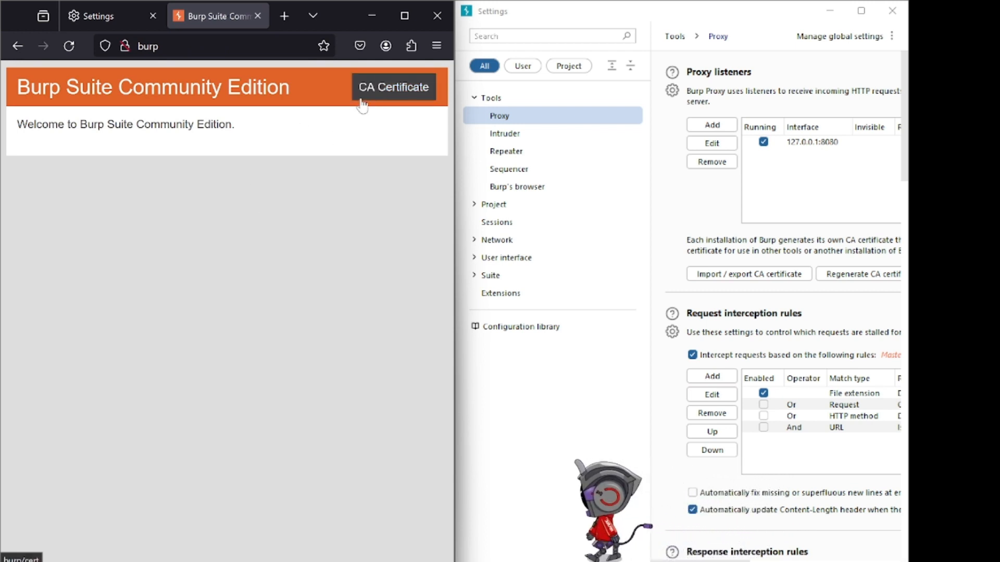
mouse_move(376, 162)
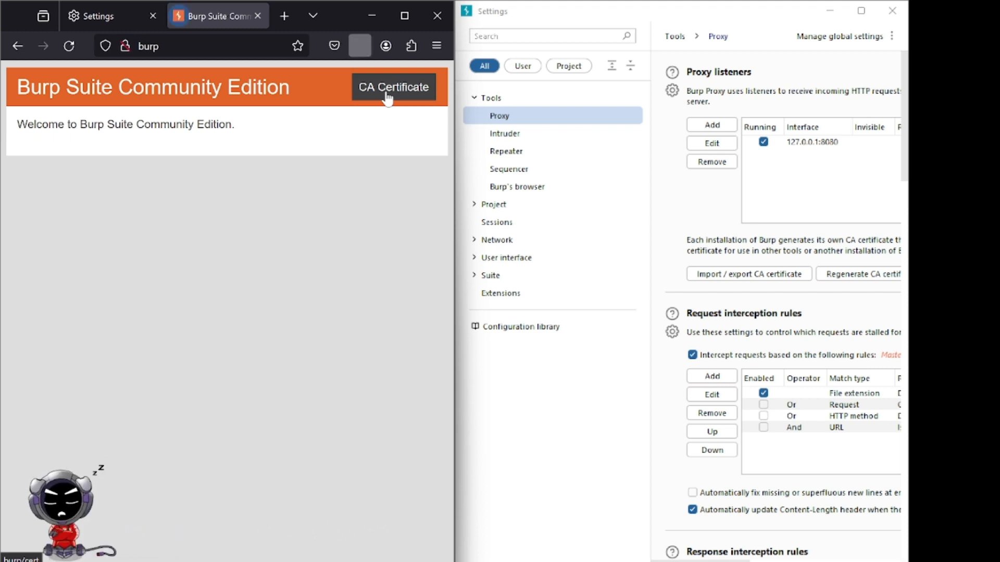
left_click(393, 87)
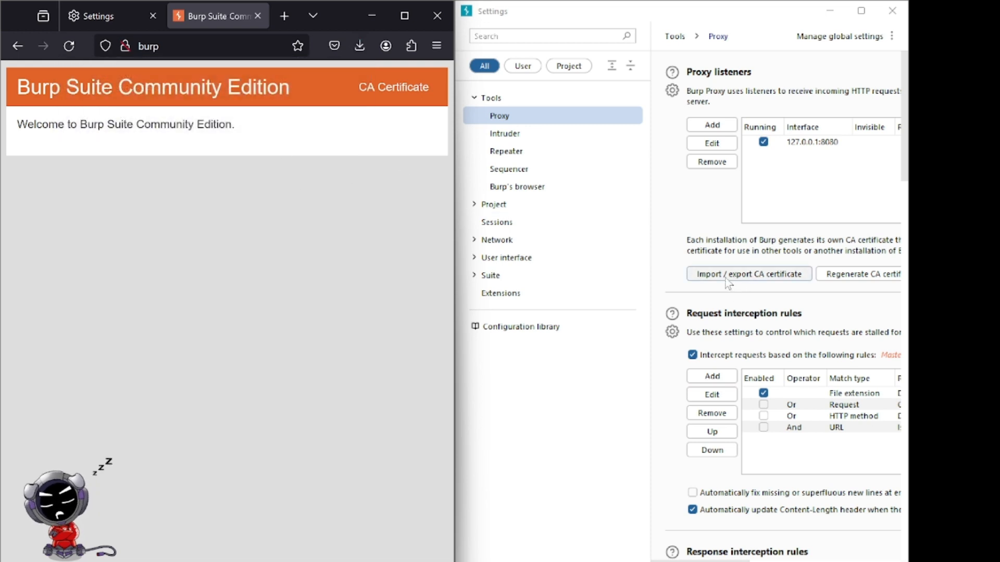
Step: Choose exporting Burp's CA certificate in DER format
left_click(747, 273)
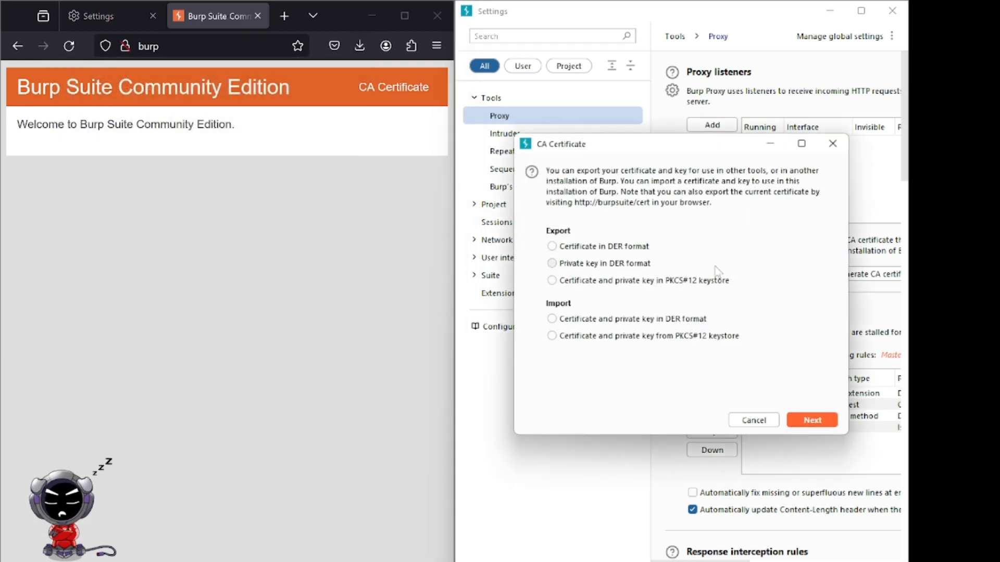
left_click(552, 246)
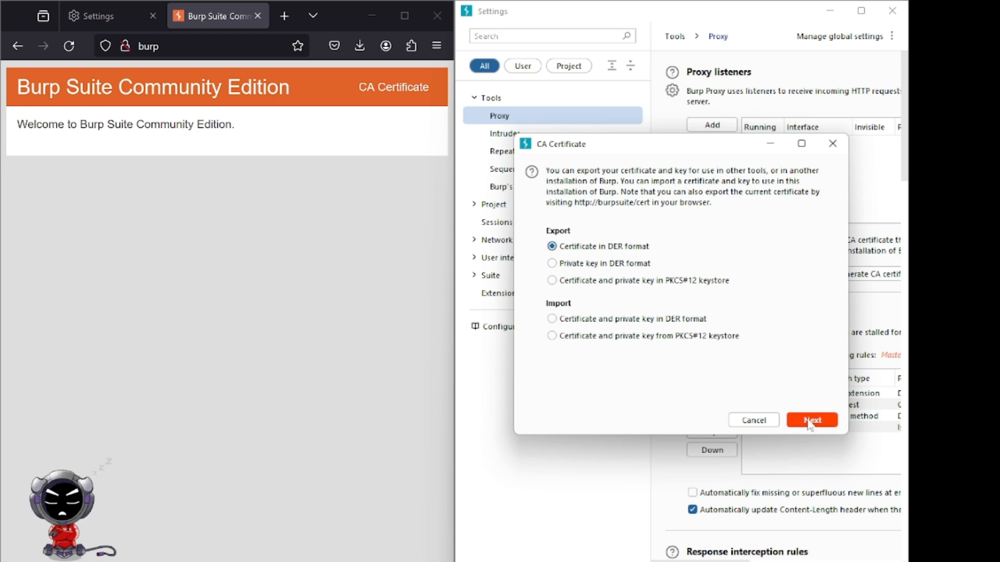
left_click(812, 420)
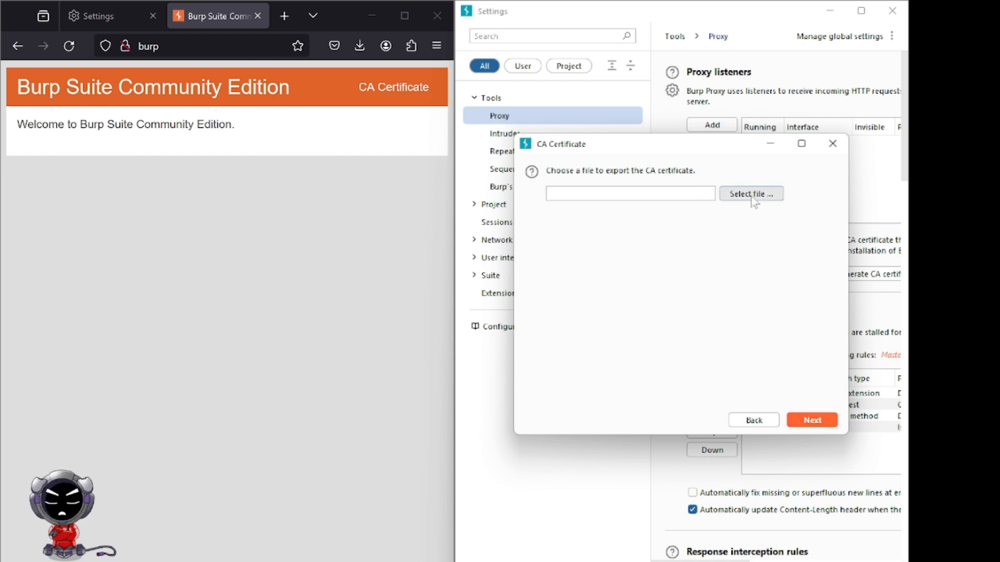
Step: Save the export as cacert(1).der in Downloads, overwriting the existing file
left_click(751, 193)
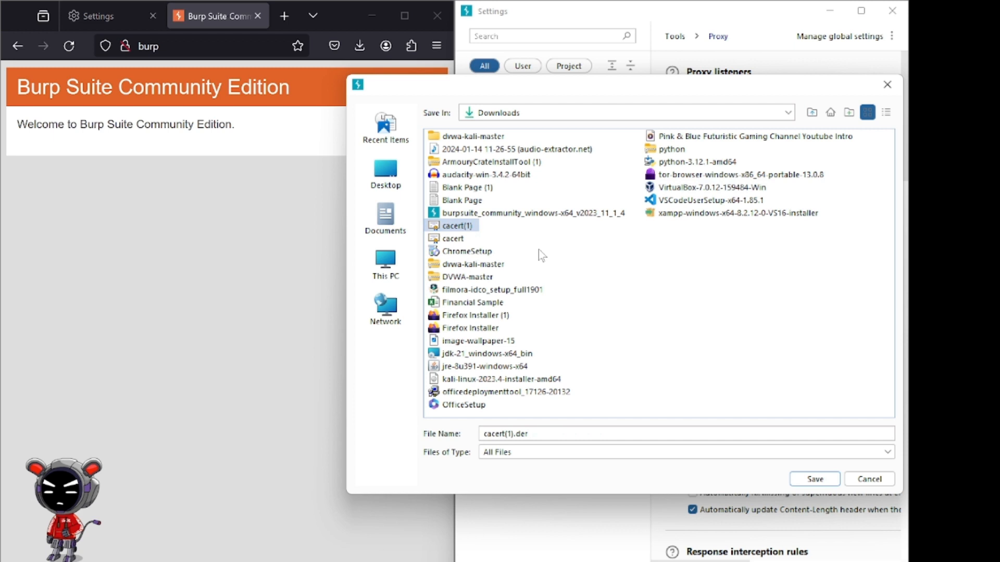
left_click(813, 479)
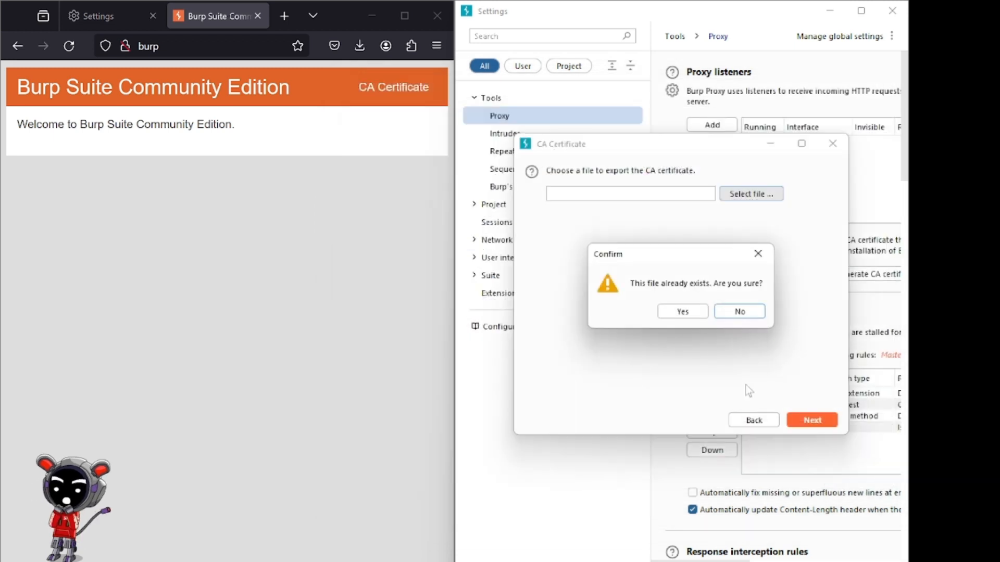
left_click(681, 311)
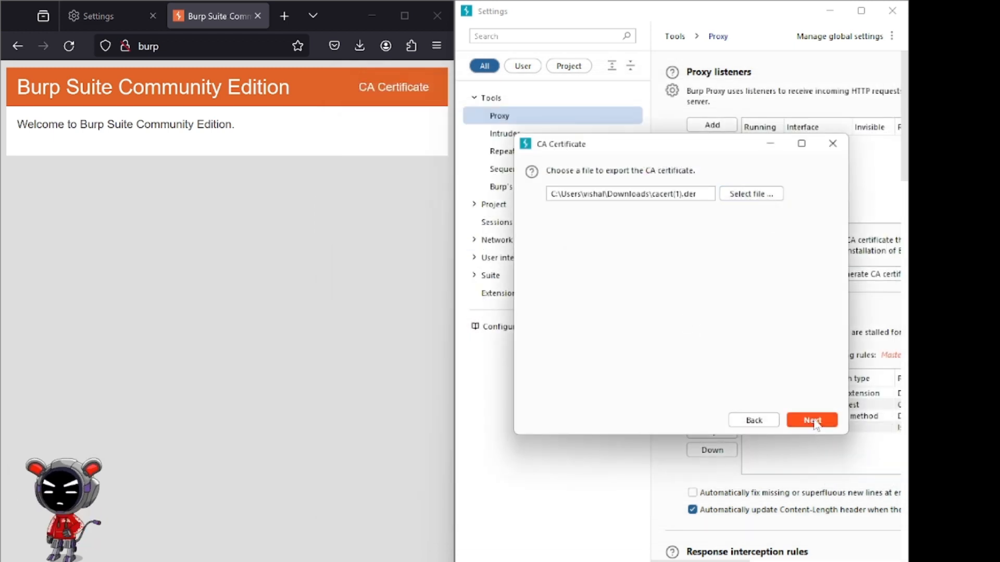
left_click(811, 419)
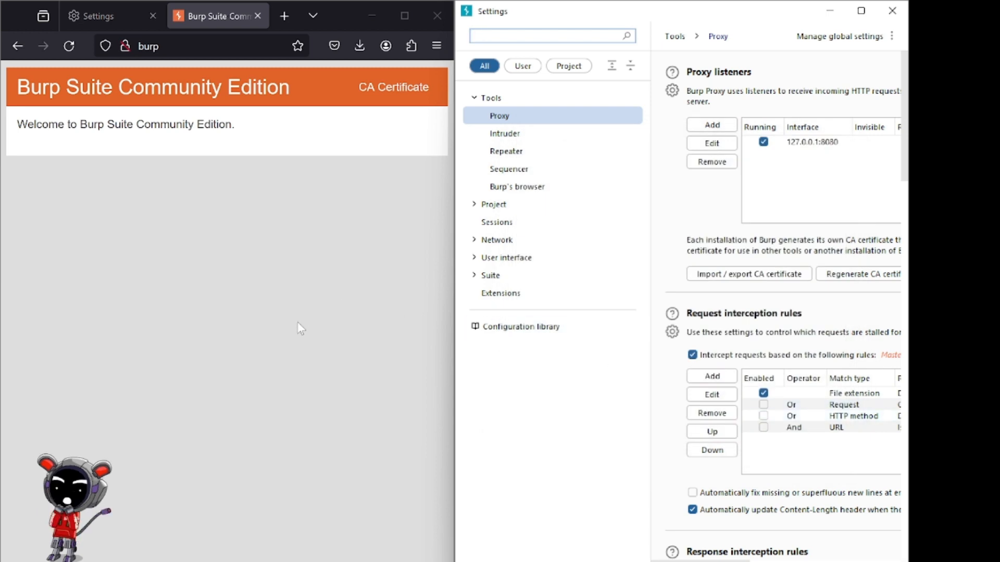
left_click(283, 16)
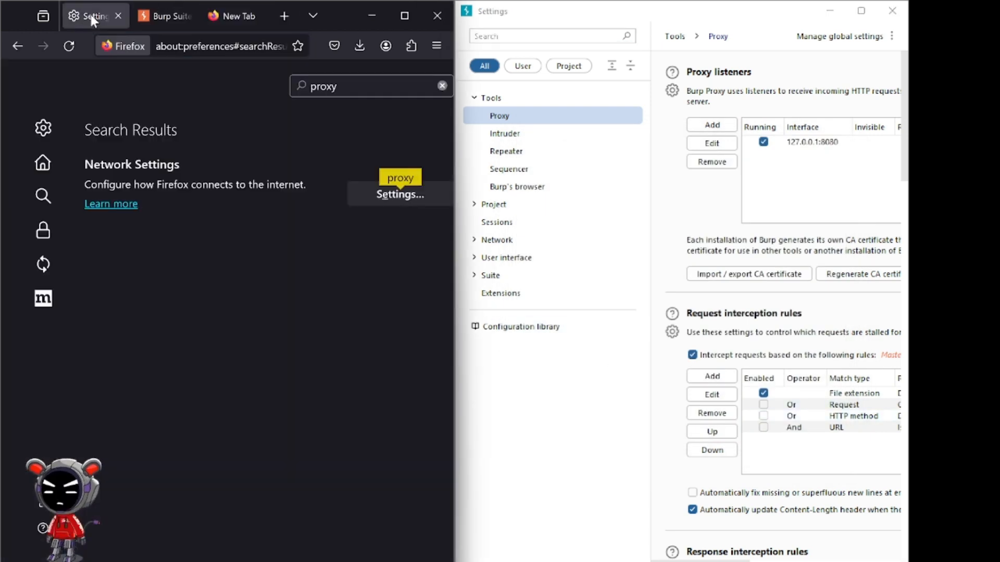
Step: Reach Firefox's certificate manager via a 'cer' settings search and start an authority import
type("c")
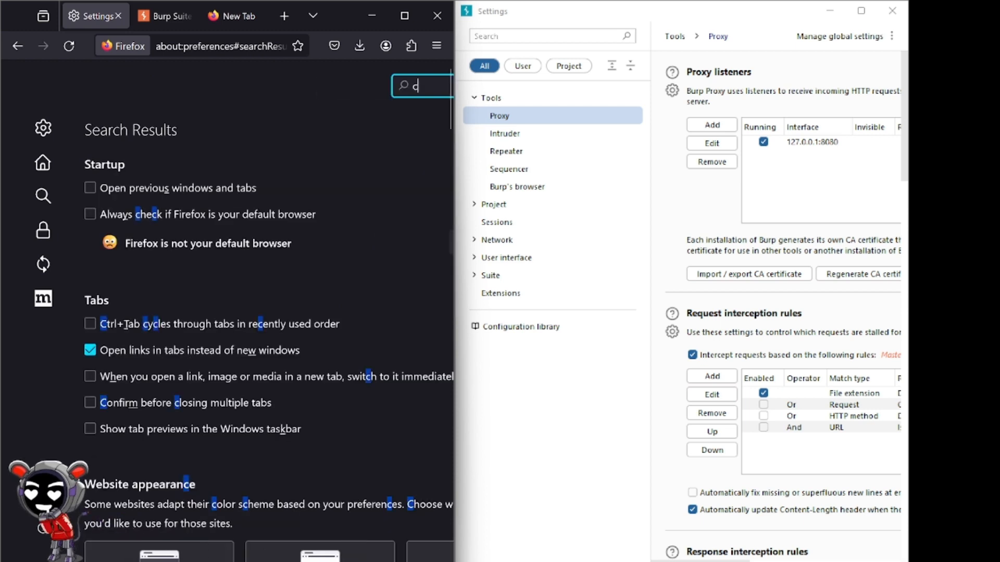
type("er")
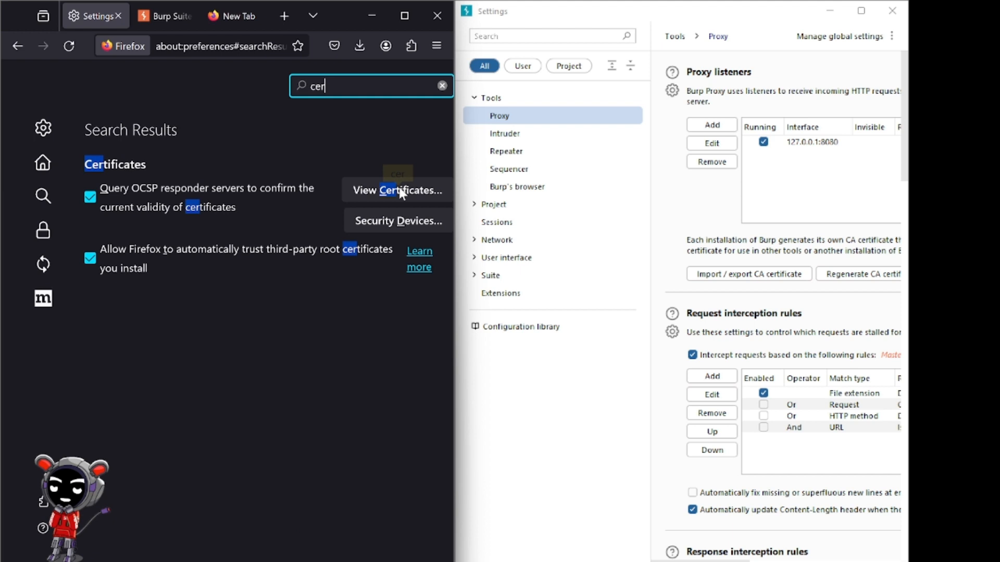
left_click(397, 189)
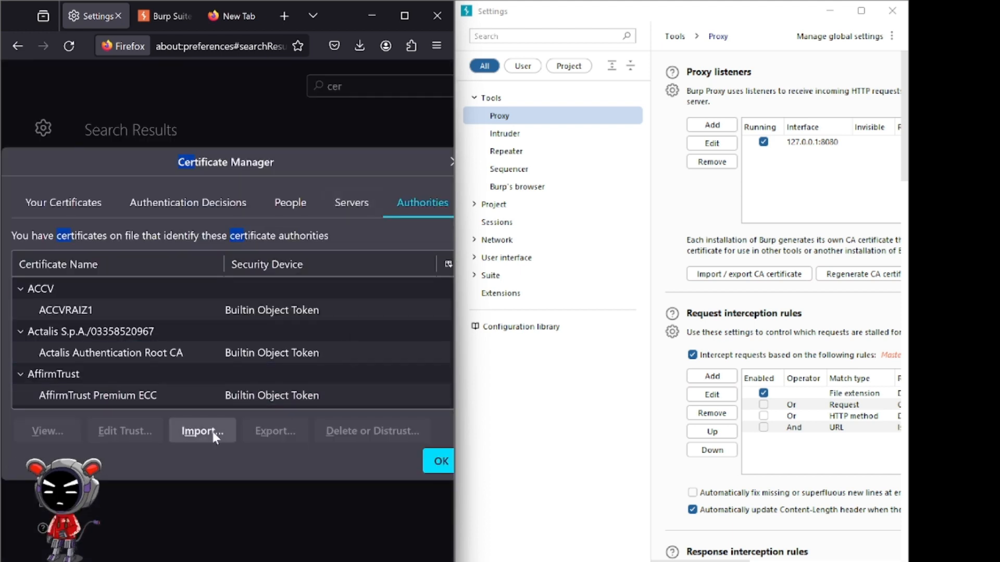
left_click(201, 432)
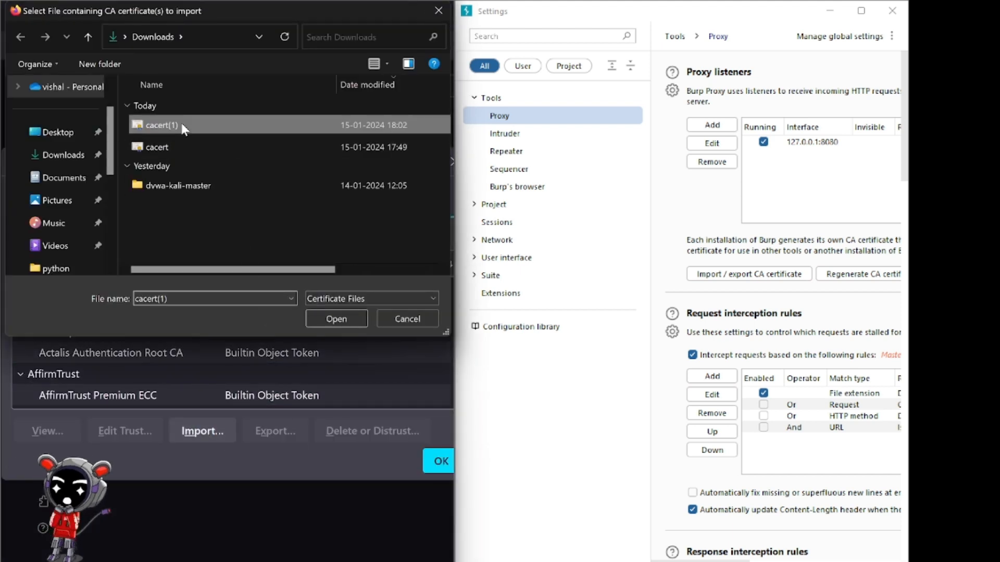
Step: Import cacert(1), trusting the PortSwigger CA to identify websites and email users
left_click(336, 319)
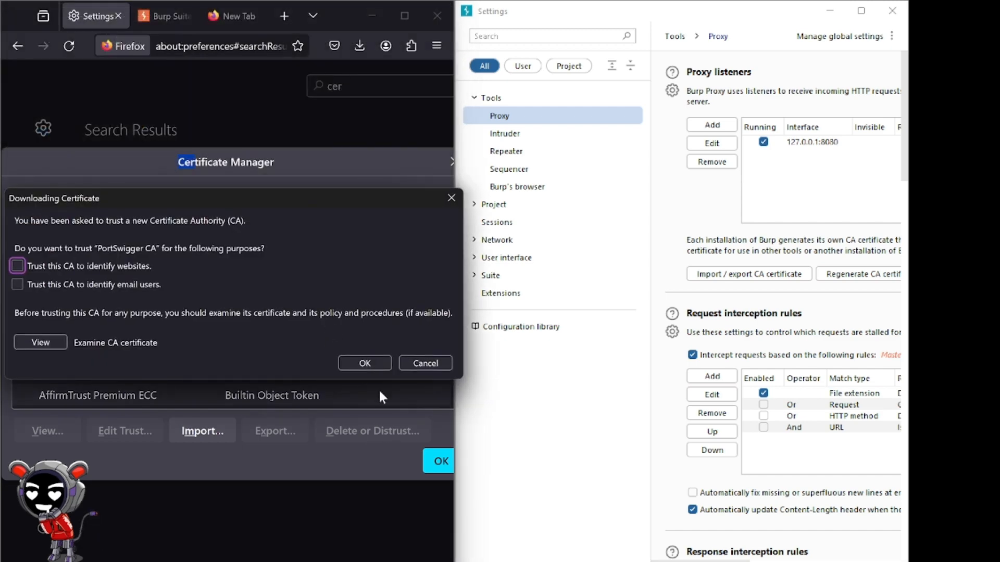
left_click(17, 265)
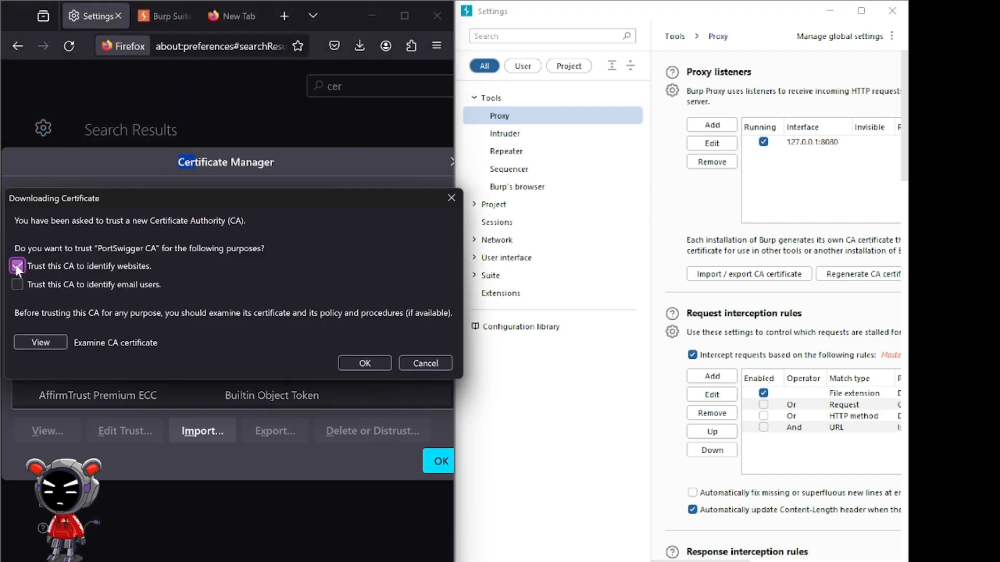
left_click(18, 284)
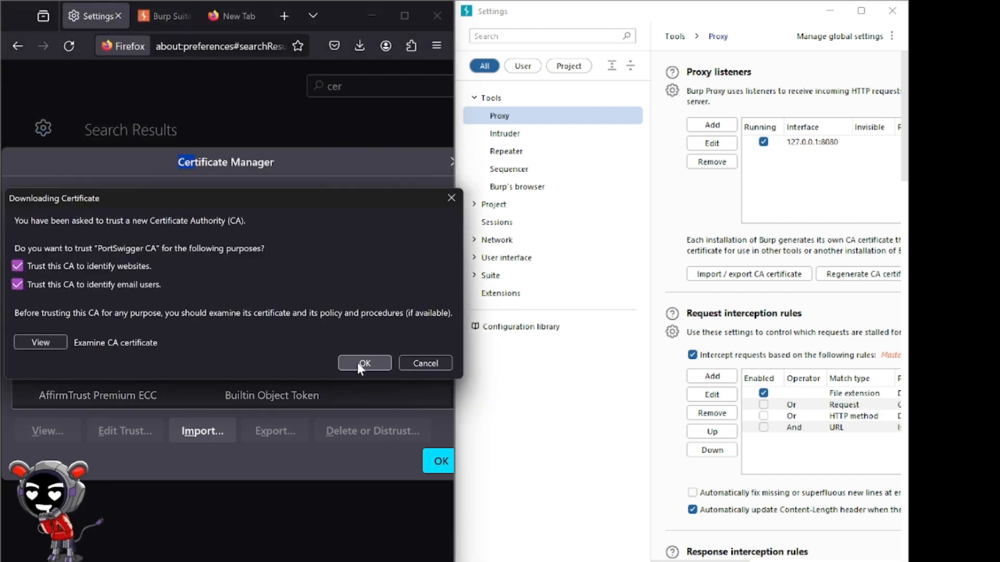
left_click(364, 362)
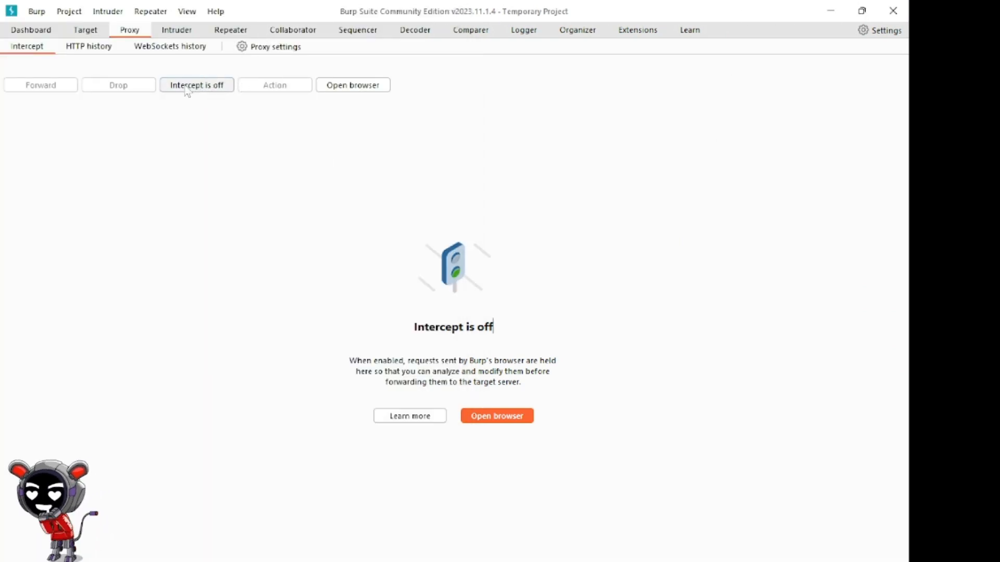
Step: Switch Proxy interception on so it reads 'Intercept is on', then return to Firefox's new tab
left_click(196, 85)
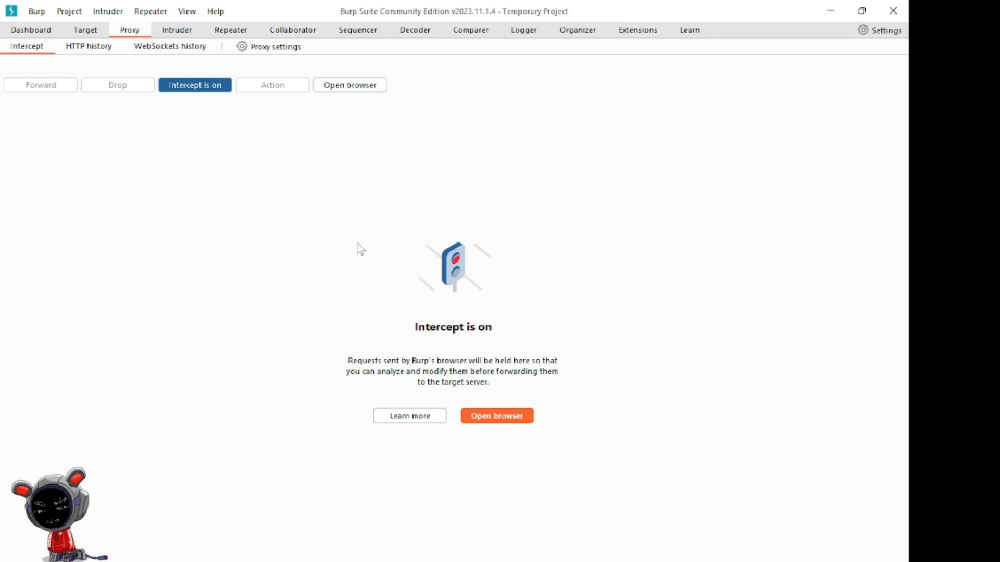
left_click(496, 415)
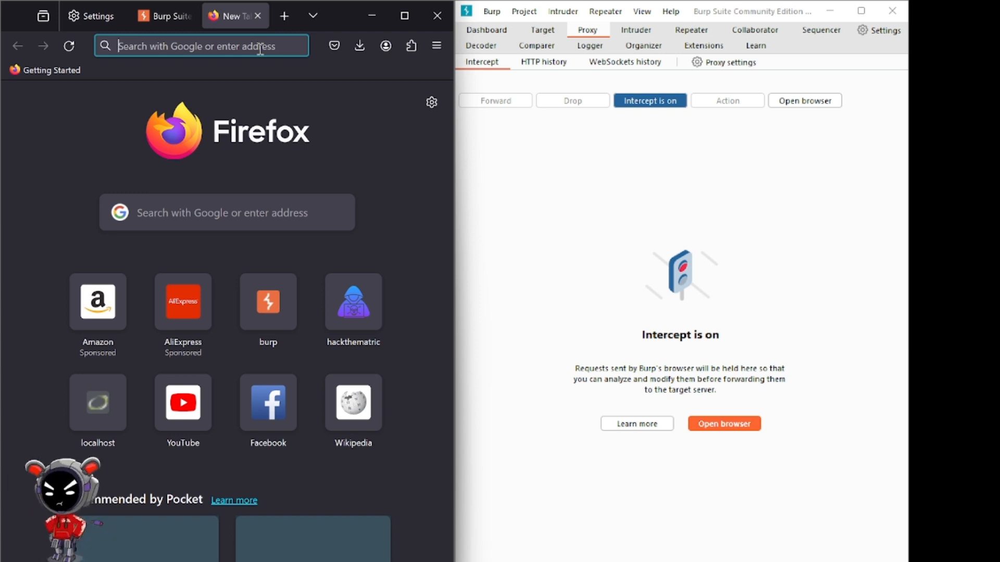
type("hackthematric.com/")
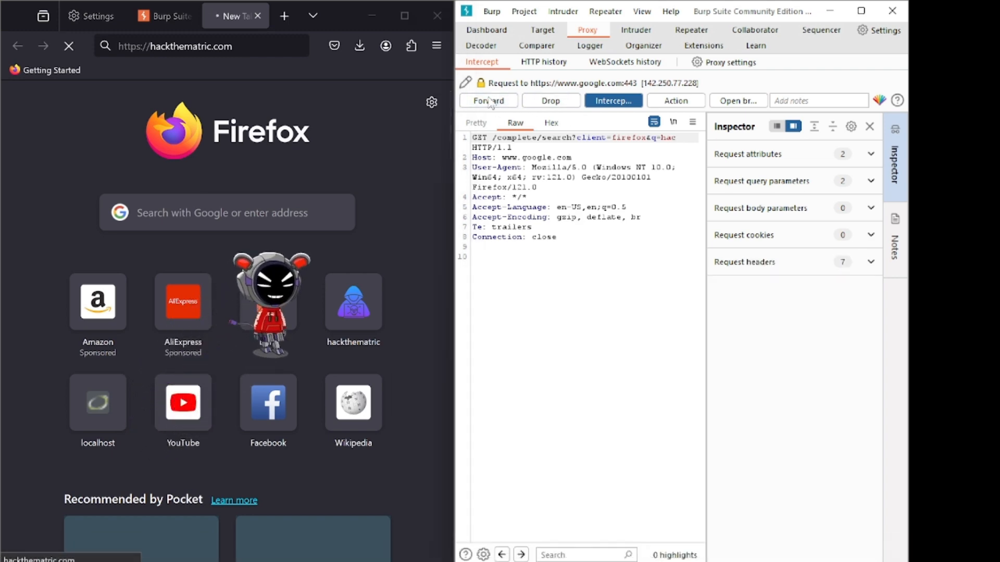
left_click(487, 100)
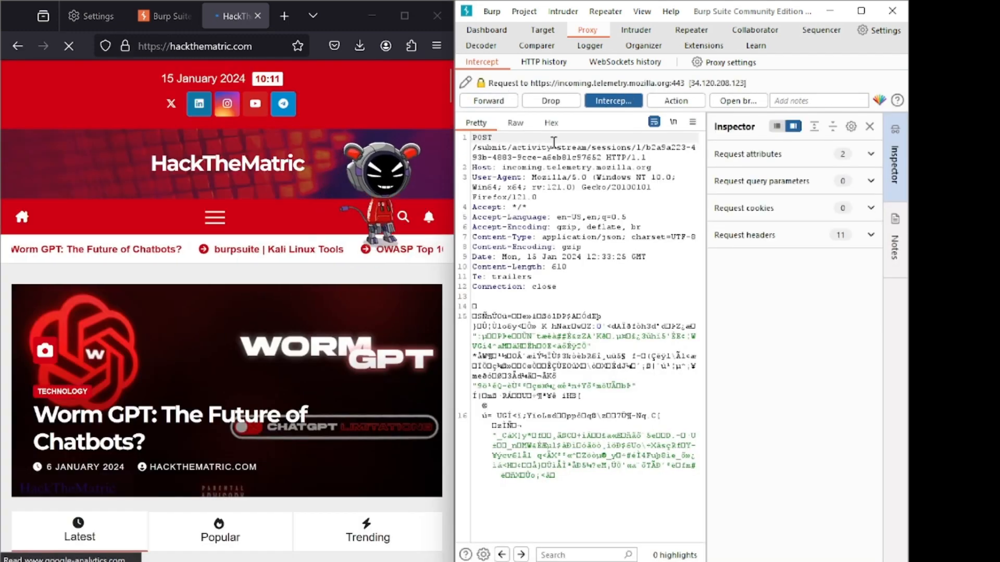